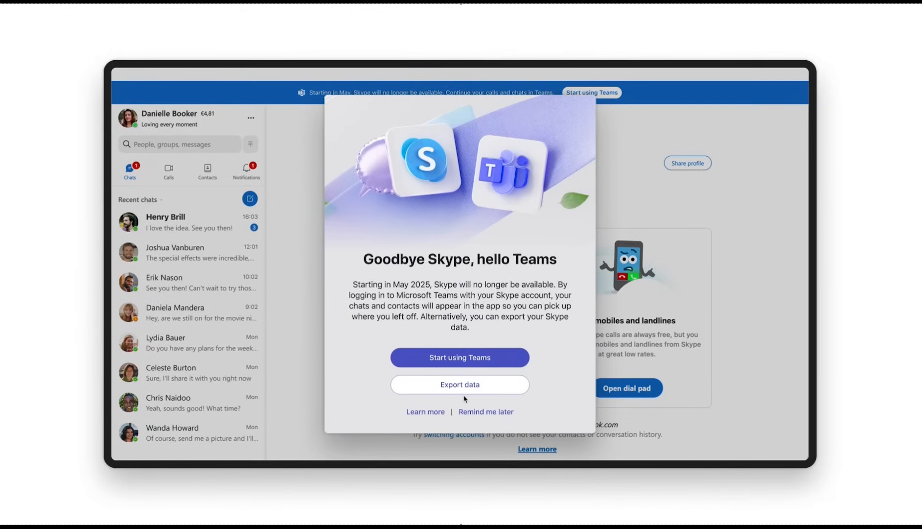
Reach the support article's steps for exporting chat messages and media.
{"action": "left_click", "coordinate": [459, 384]}
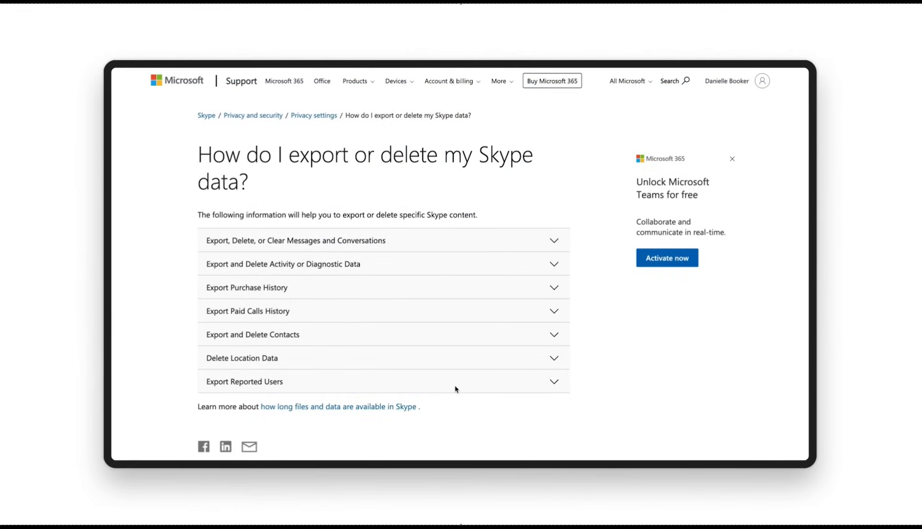
{"action": "mouse_move", "coordinate": [231, 136]}
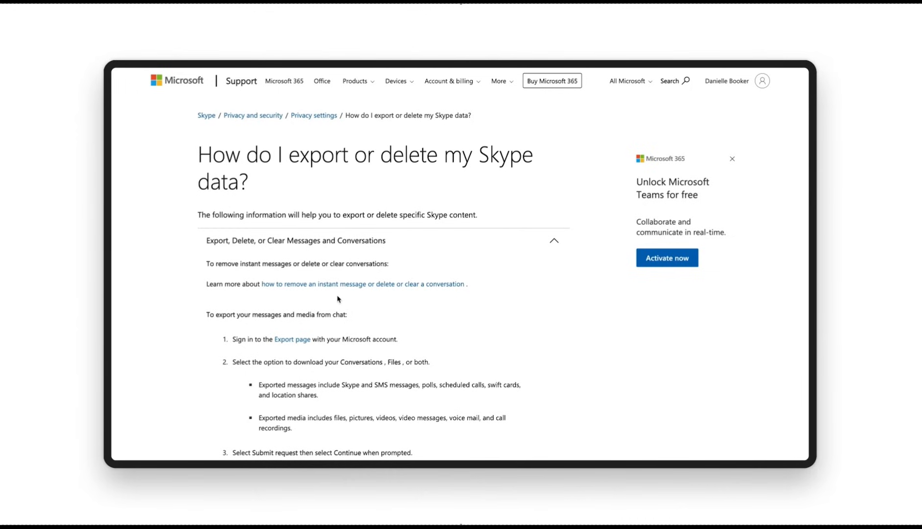
{"action": "left_click", "coordinate": [293, 343]}
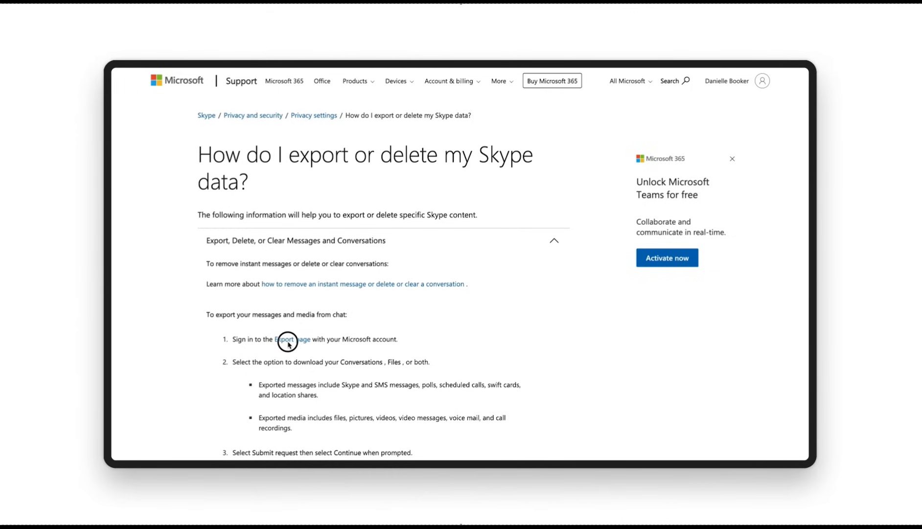
Request an export of Conversations and Files from the Skype Export page.
{"action": "left_click", "coordinate": [286, 339]}
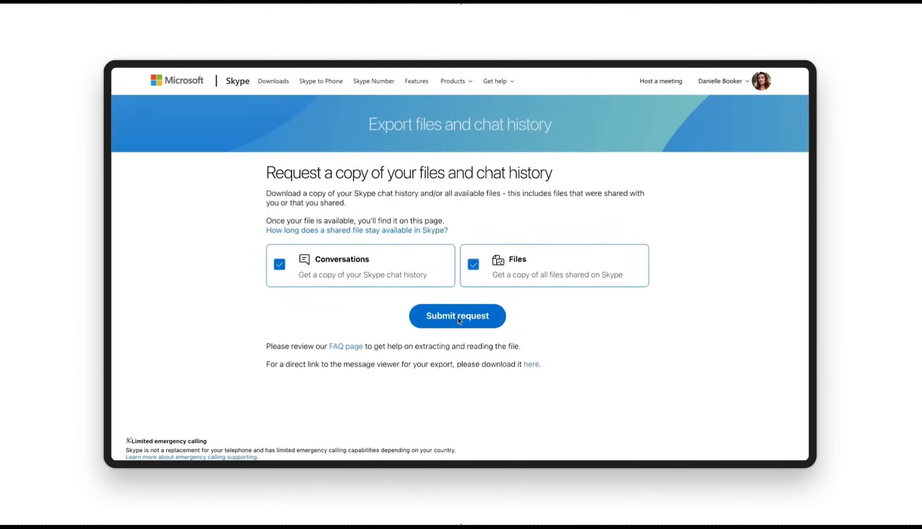
{"action": "left_click", "coordinate": [457, 316]}
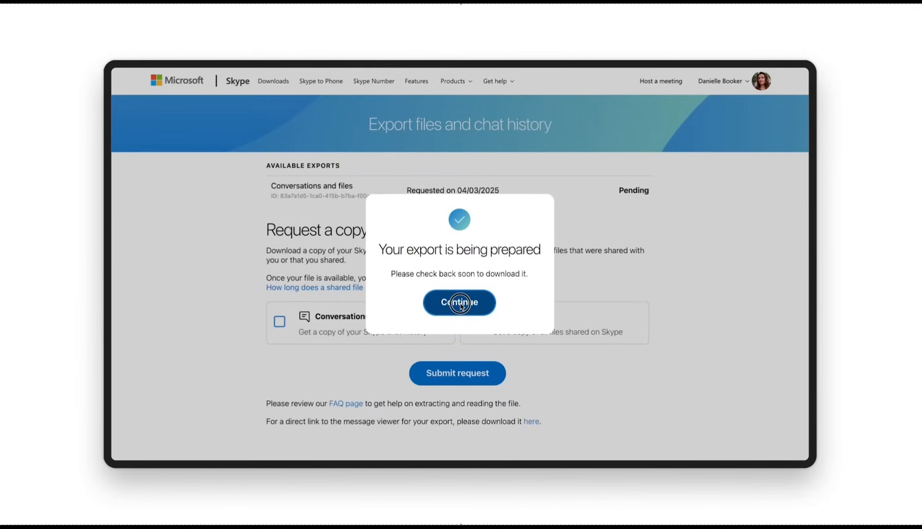
{"action": "left_click", "coordinate": [459, 303]}
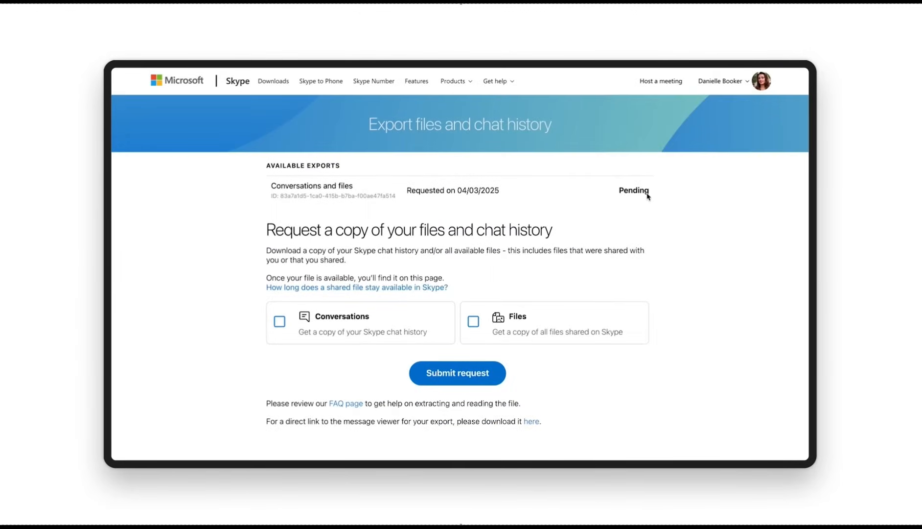
{"action": "mouse_move", "coordinate": [581, 212]}
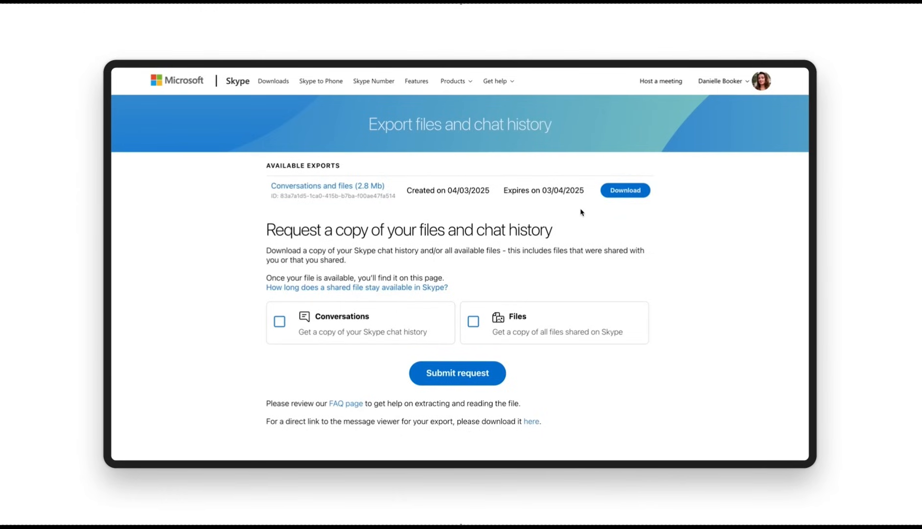
Download the finished 2.8 Mb export and launch the downloaded skype-parser.zip.
{"action": "left_click", "coordinate": [625, 190]}
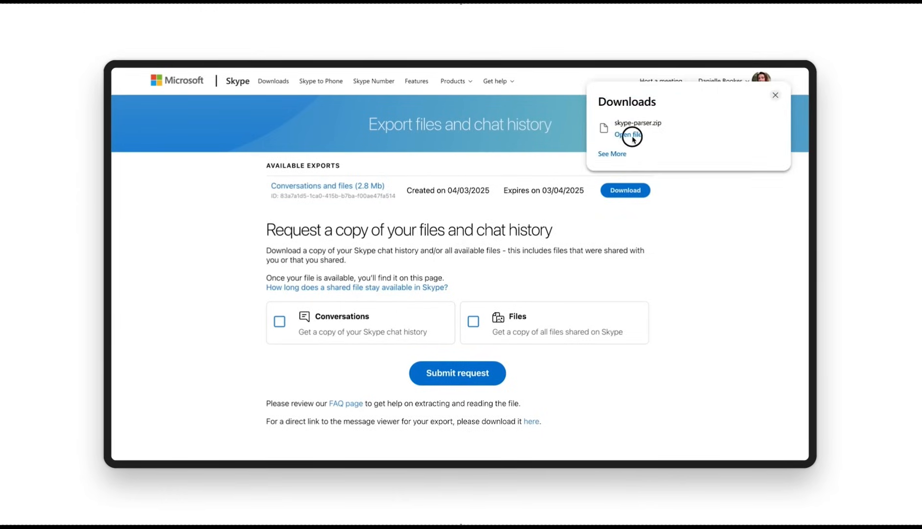
{"action": "left_click", "coordinate": [628, 134]}
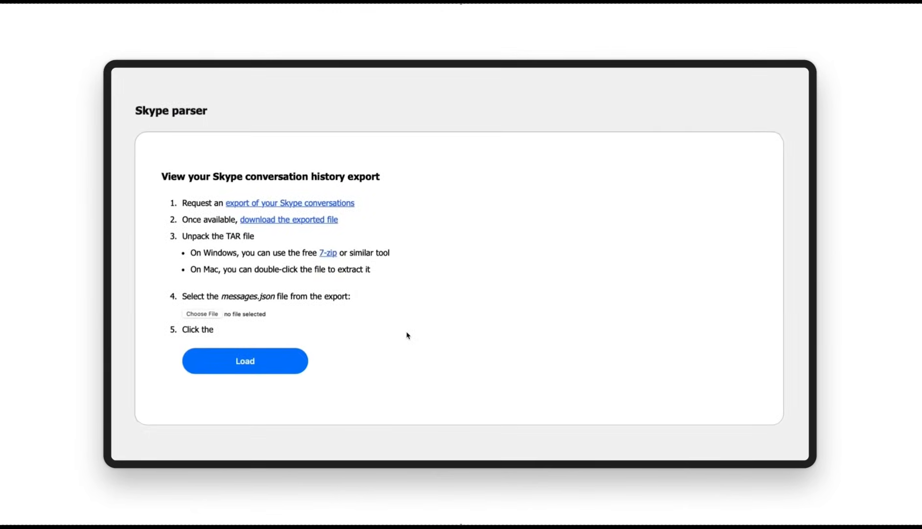
{"action": "left_click", "coordinate": [245, 360]}
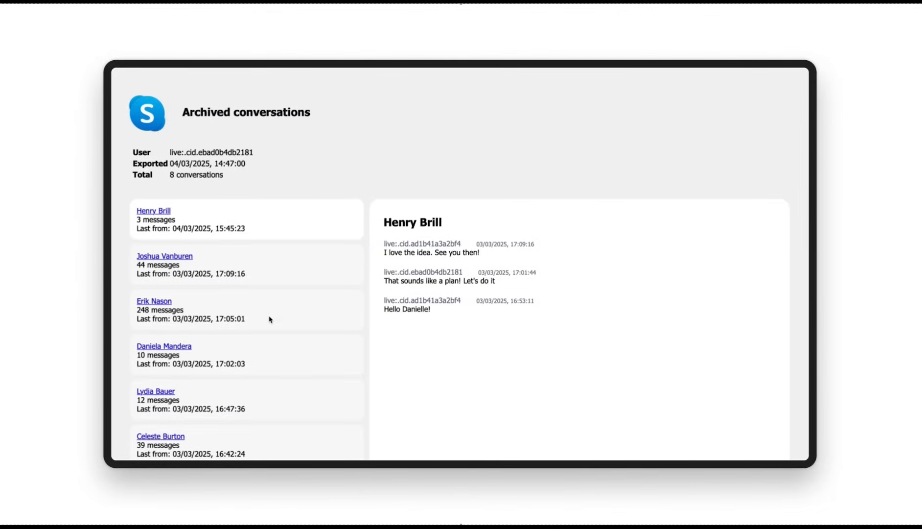
{"action": "mouse_move", "coordinate": [268, 412]}
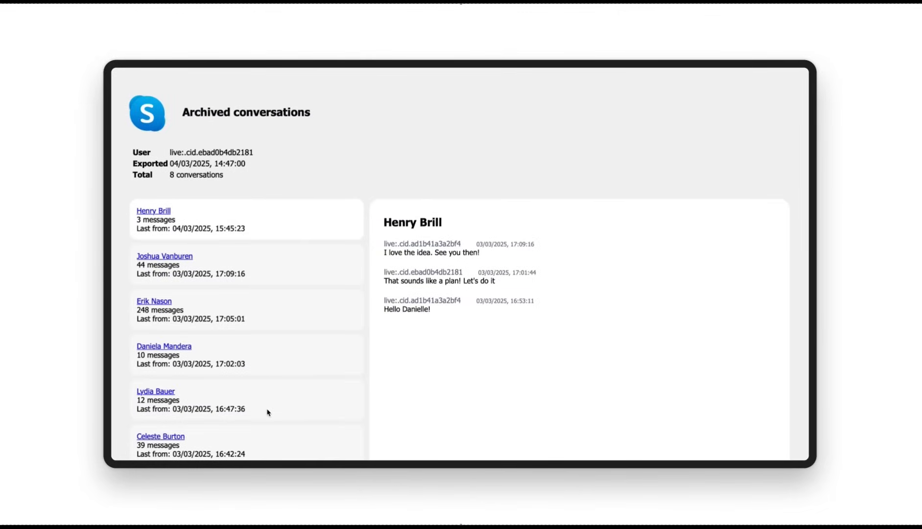